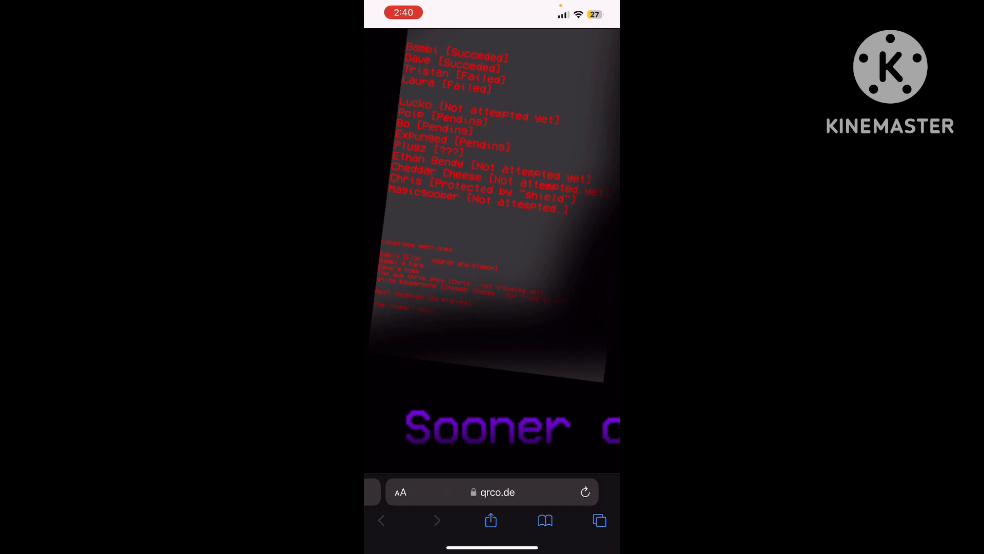
pyautogui.scroll(-3)
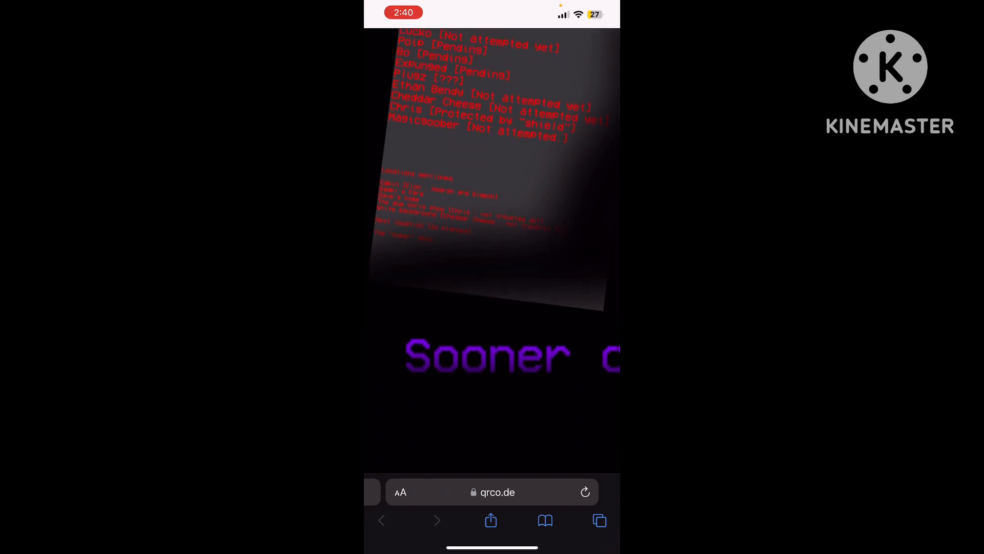